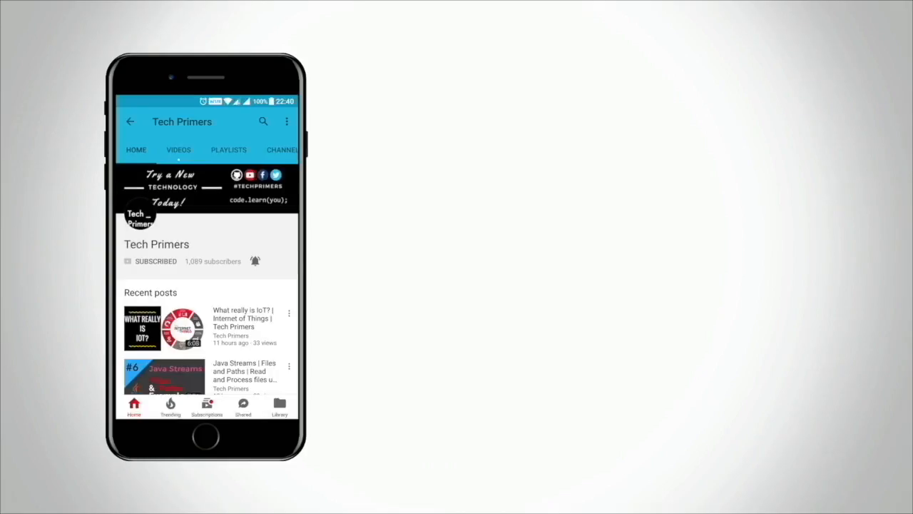
pyautogui.click(255, 261)
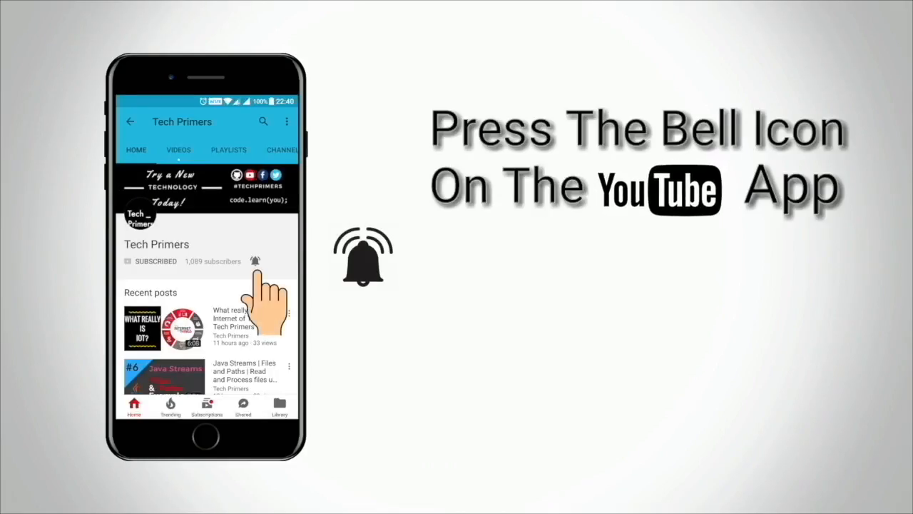